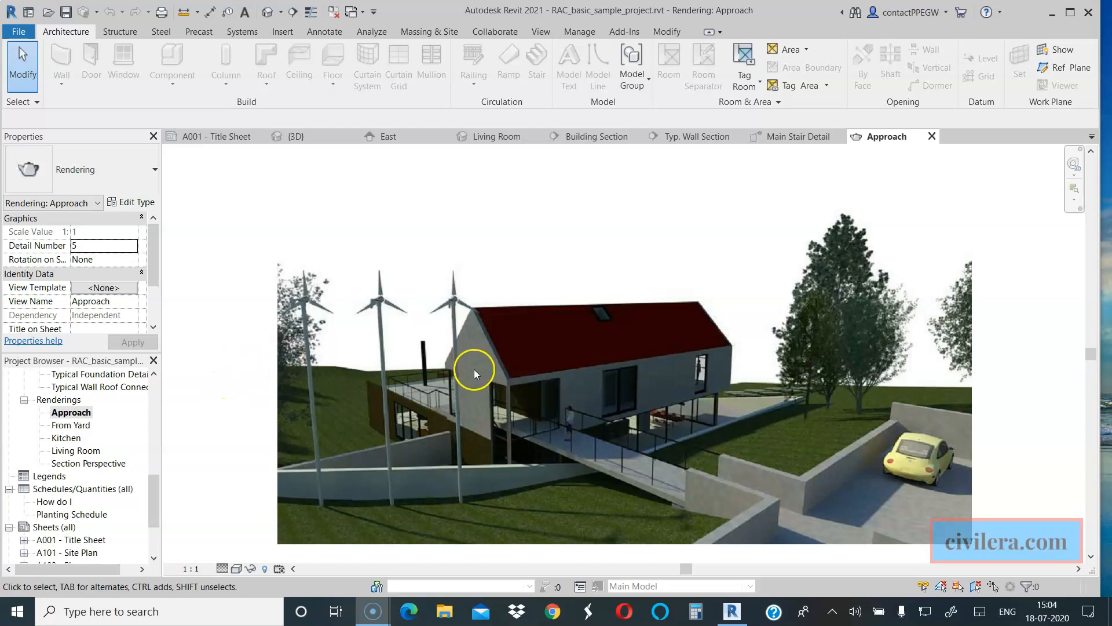
Step: View the {3D} site model, then bring up the Level 1 floor plan
{"action": "left_click", "coordinate": [268, 12]}
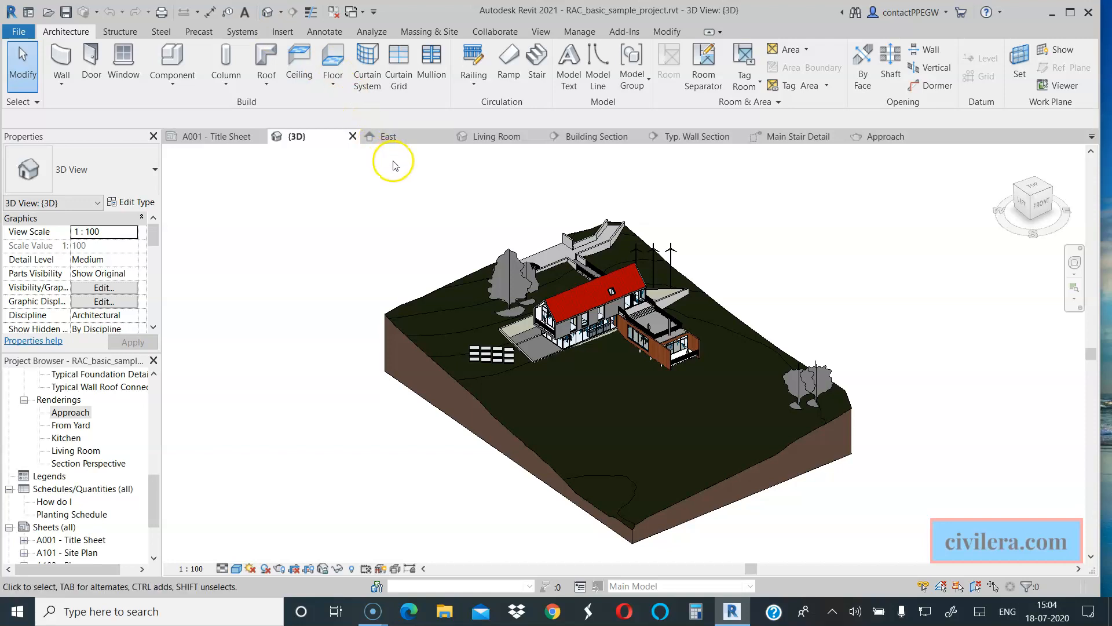
{"action": "mouse_move", "coordinate": [27, 611]}
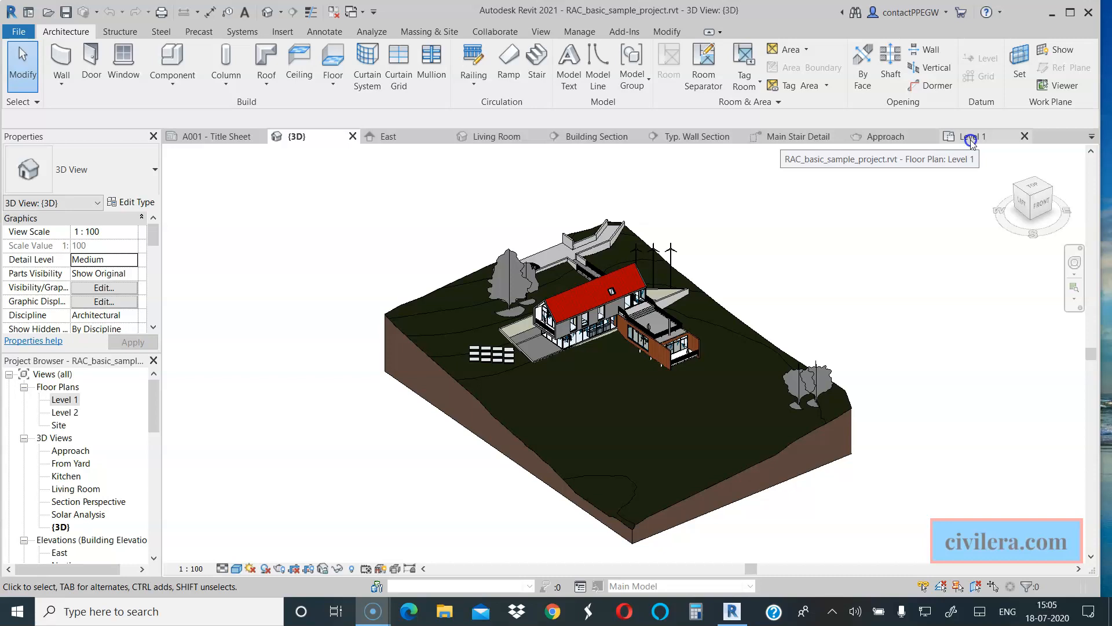
{"action": "left_click", "coordinate": [973, 136]}
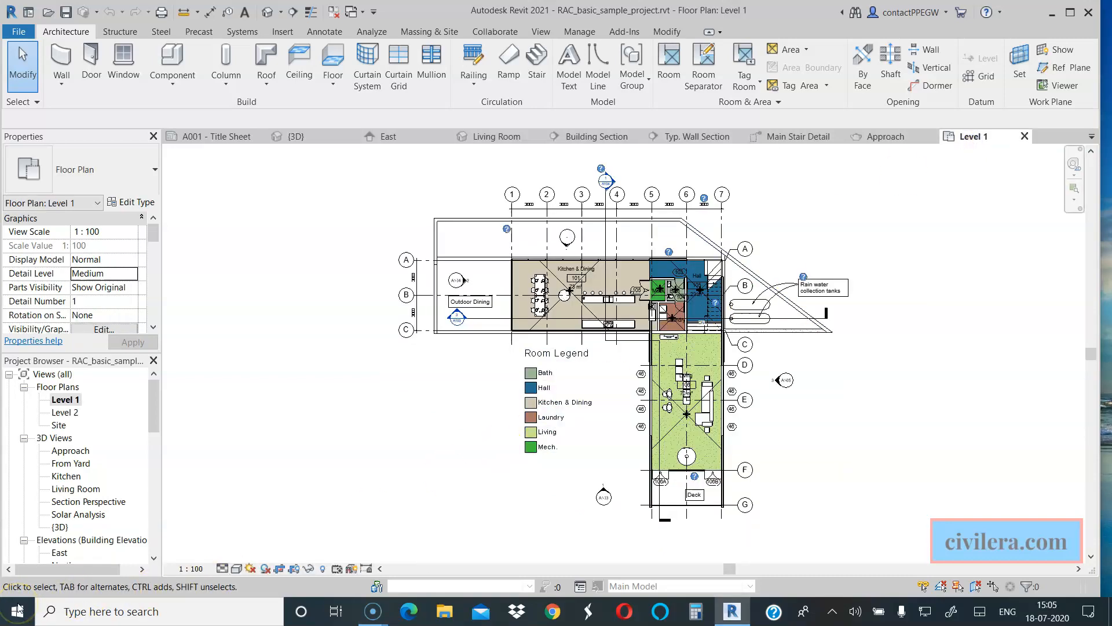
{"action": "mouse_move", "coordinate": [837, 234]}
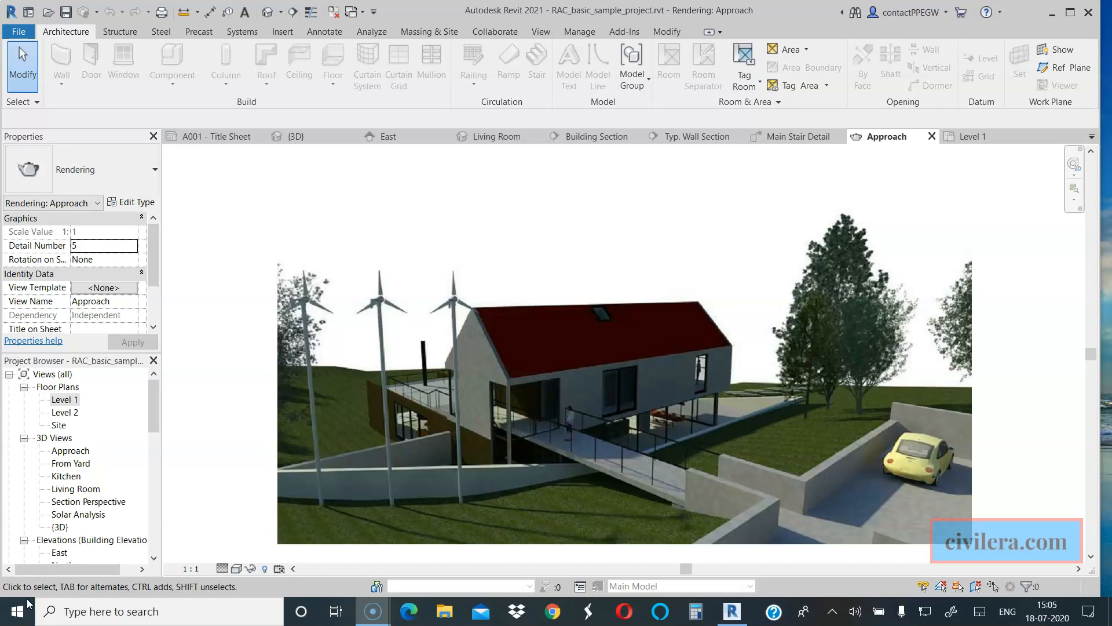
{"action": "mouse_move", "coordinate": [503, 136]}
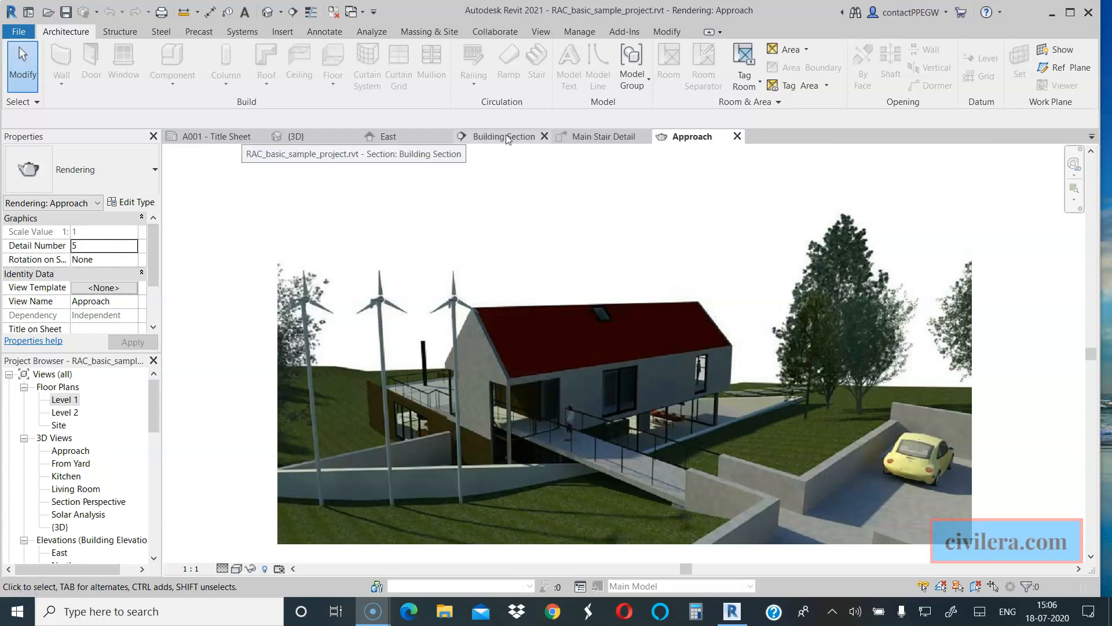
Step: Cycle through the Building Section, East elevation and Main Stair Detail views
{"action": "left_click", "coordinate": [503, 136]}
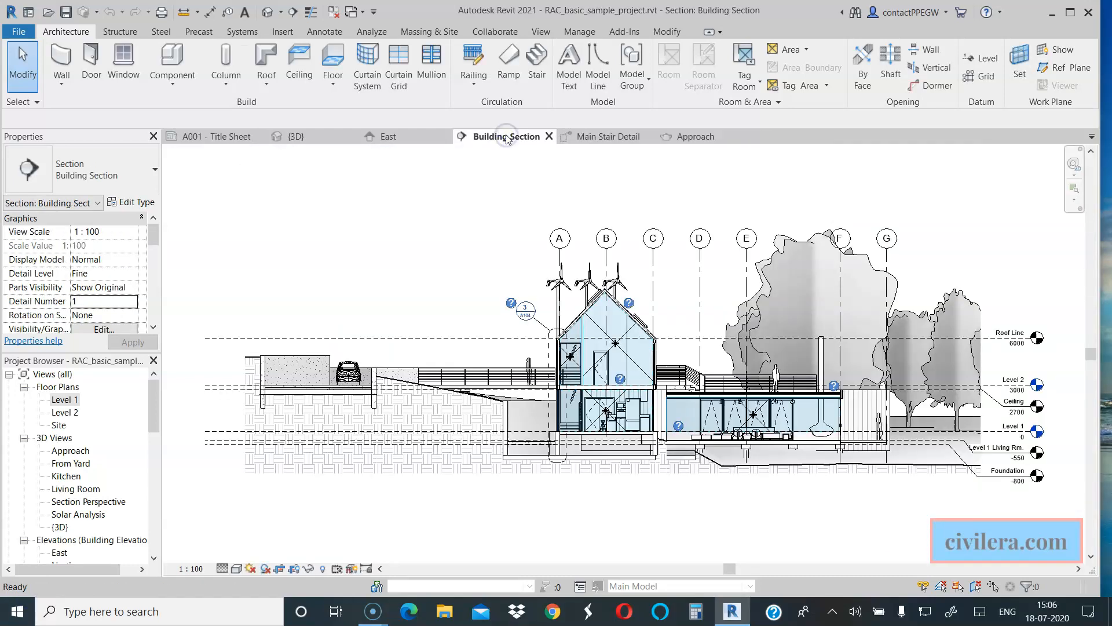
{"action": "left_click", "coordinate": [389, 136]}
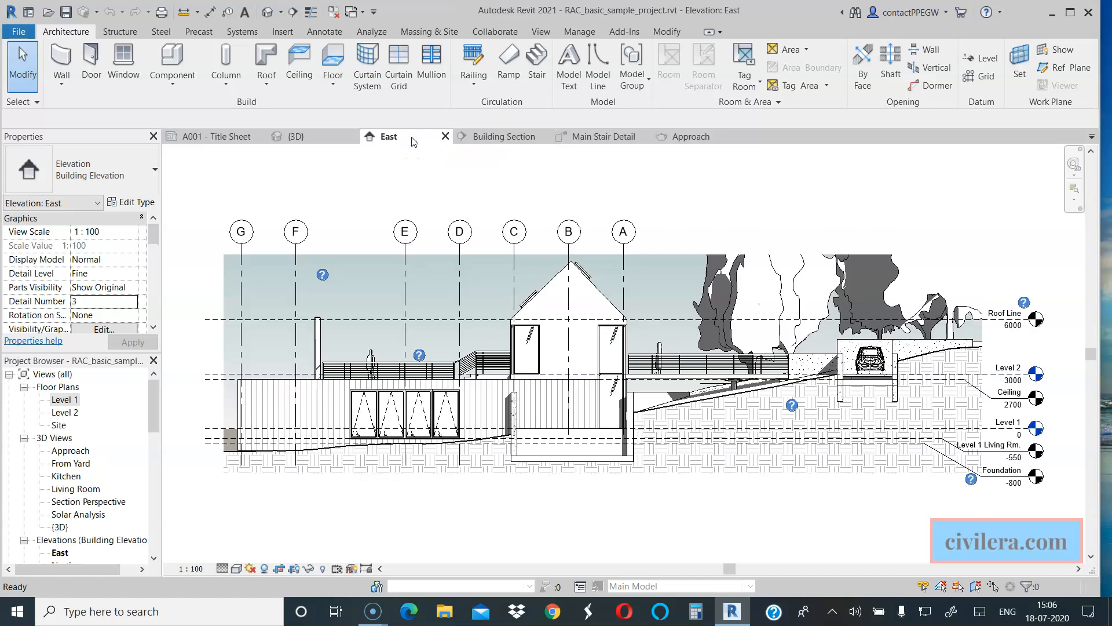
{"action": "mouse_move", "coordinate": [604, 137]}
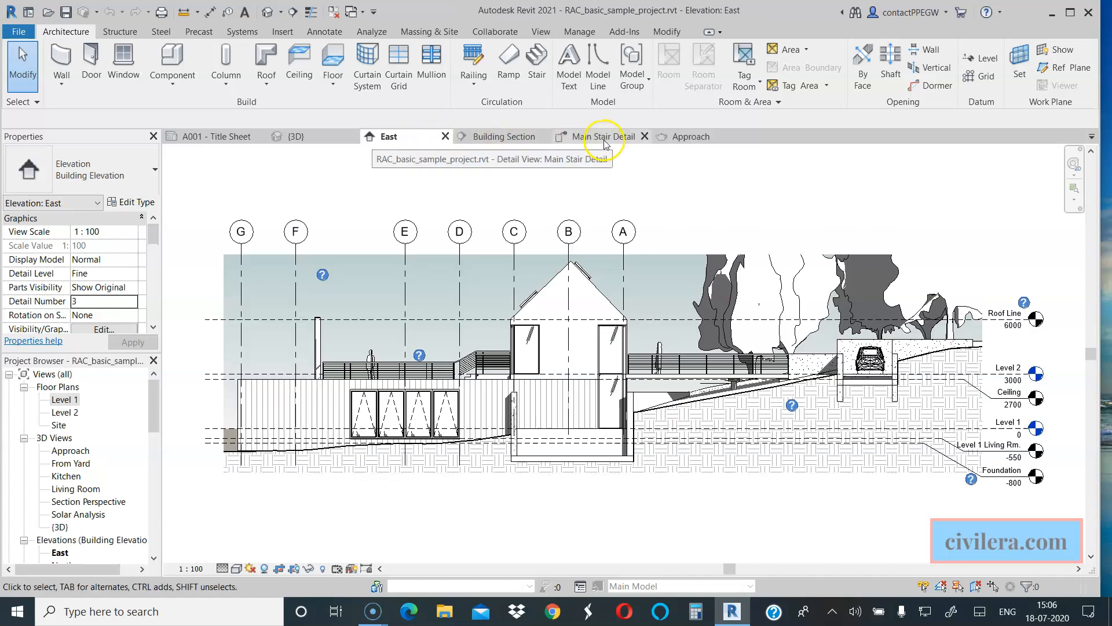
{"action": "left_click", "coordinate": [603, 137]}
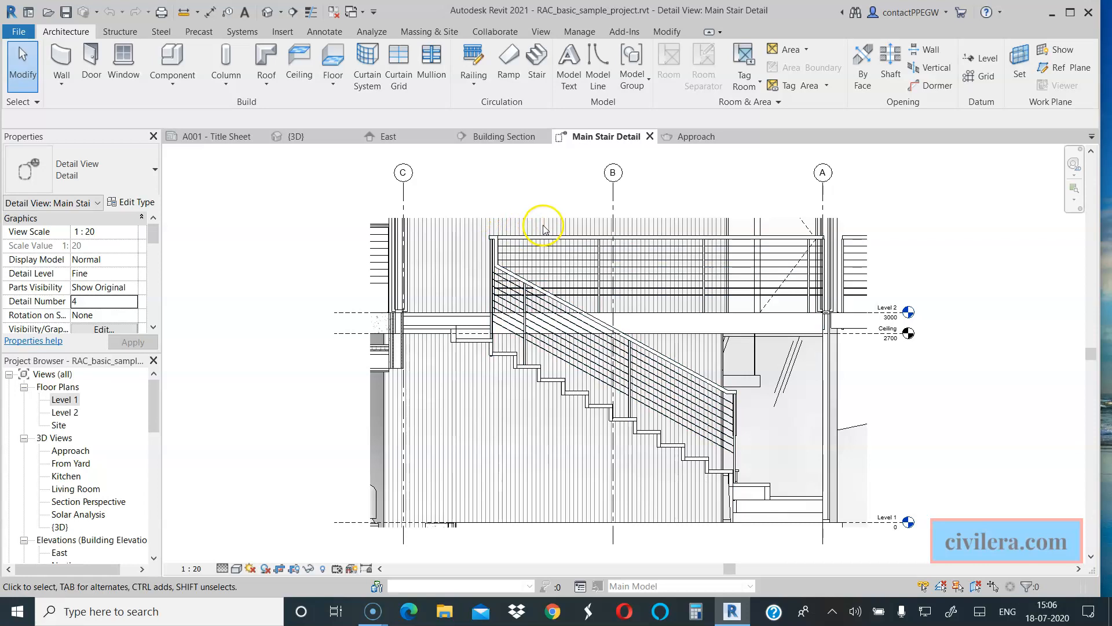
{"action": "left_click", "coordinate": [695, 136]}
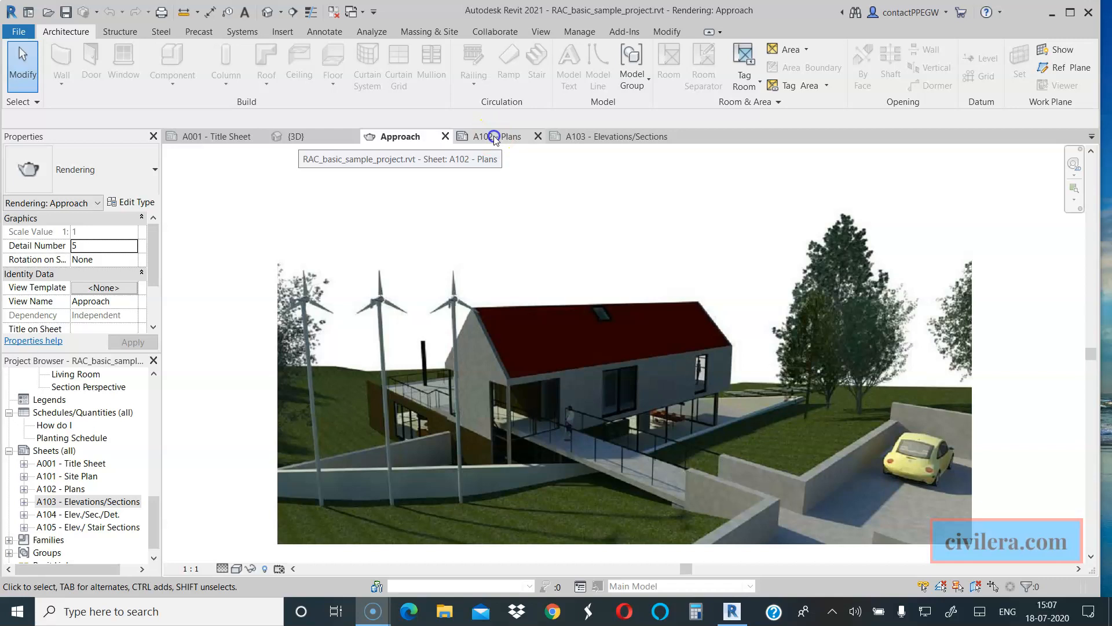
{"action": "mouse_move", "coordinate": [494, 136]}
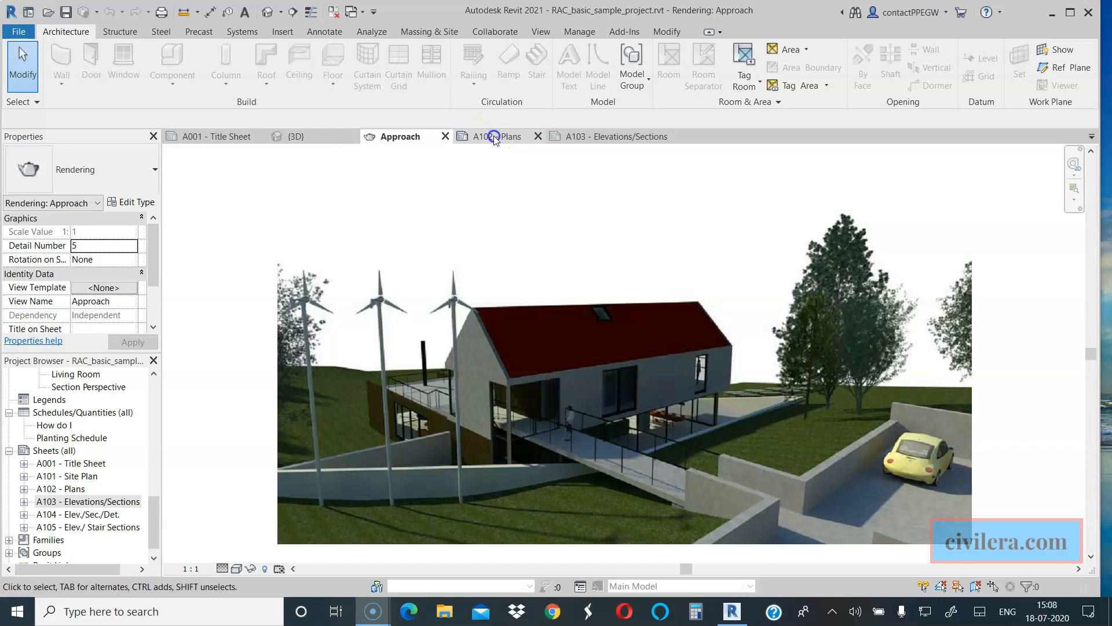
Step: Review sheets A102 Plans and A103, select its South viewport, then return to A102
{"action": "left_click", "coordinate": [496, 136]}
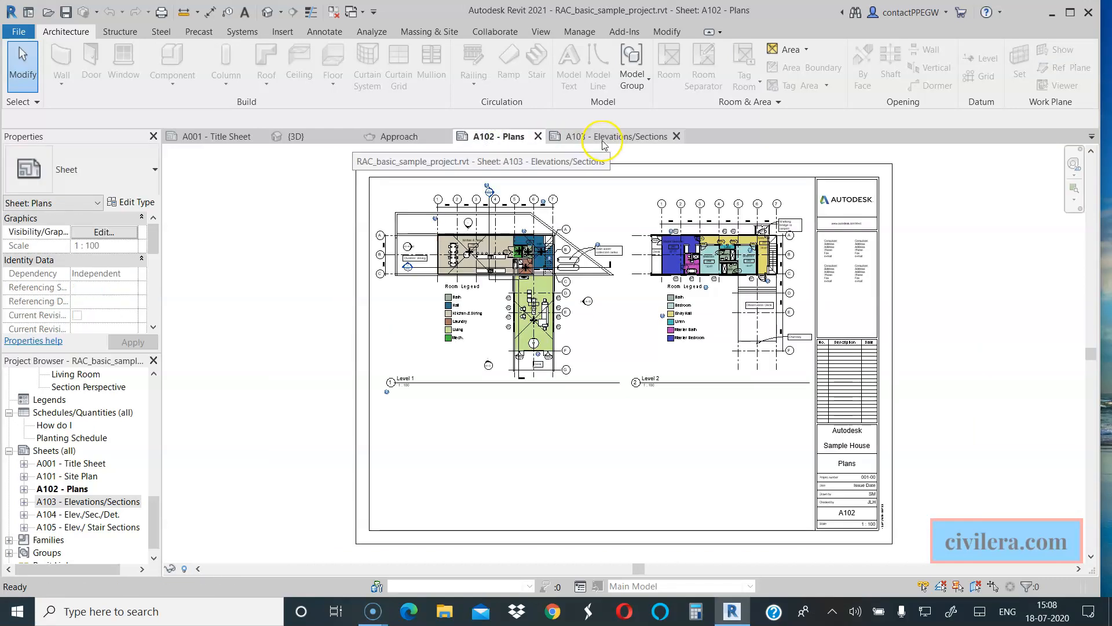
{"action": "left_click", "coordinate": [603, 136]}
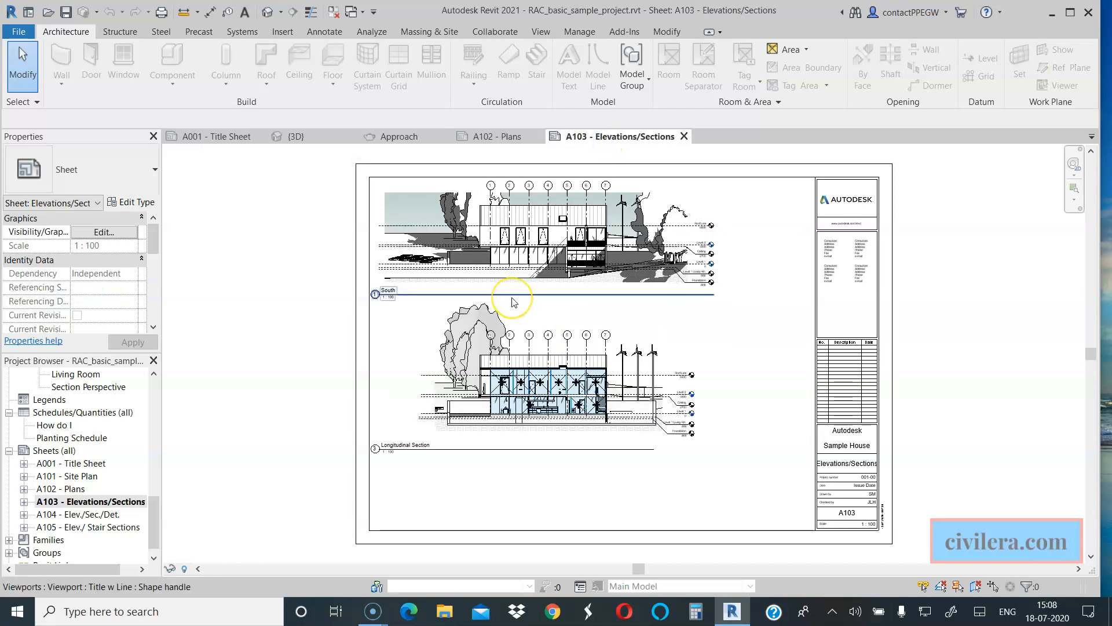
{"action": "mouse_move", "coordinate": [512, 298]}
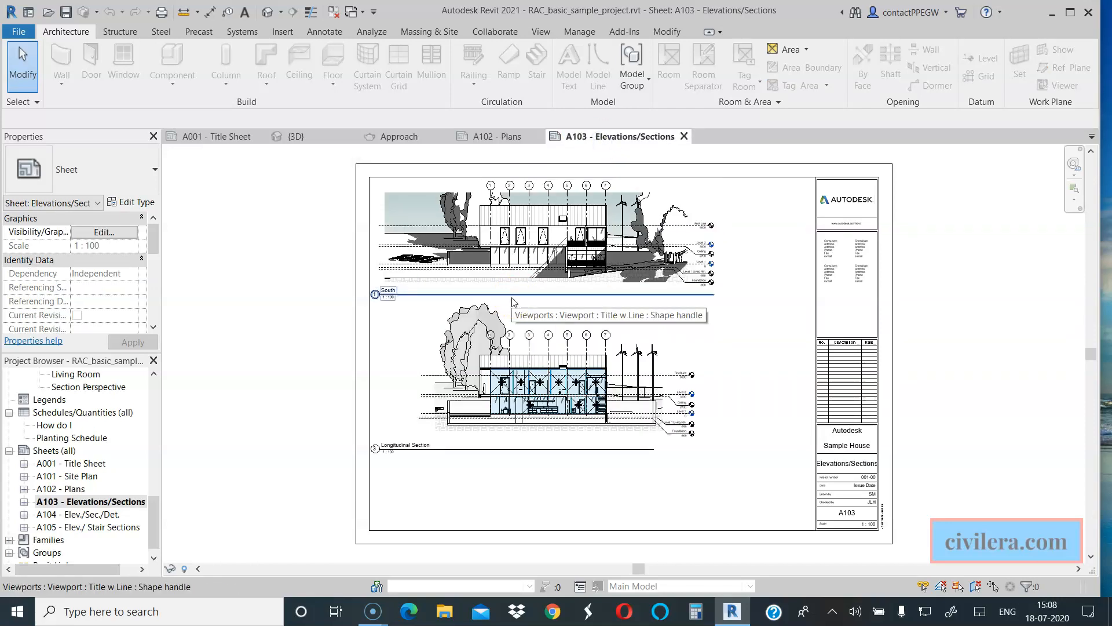
{"action": "mouse_move", "coordinate": [505, 142]}
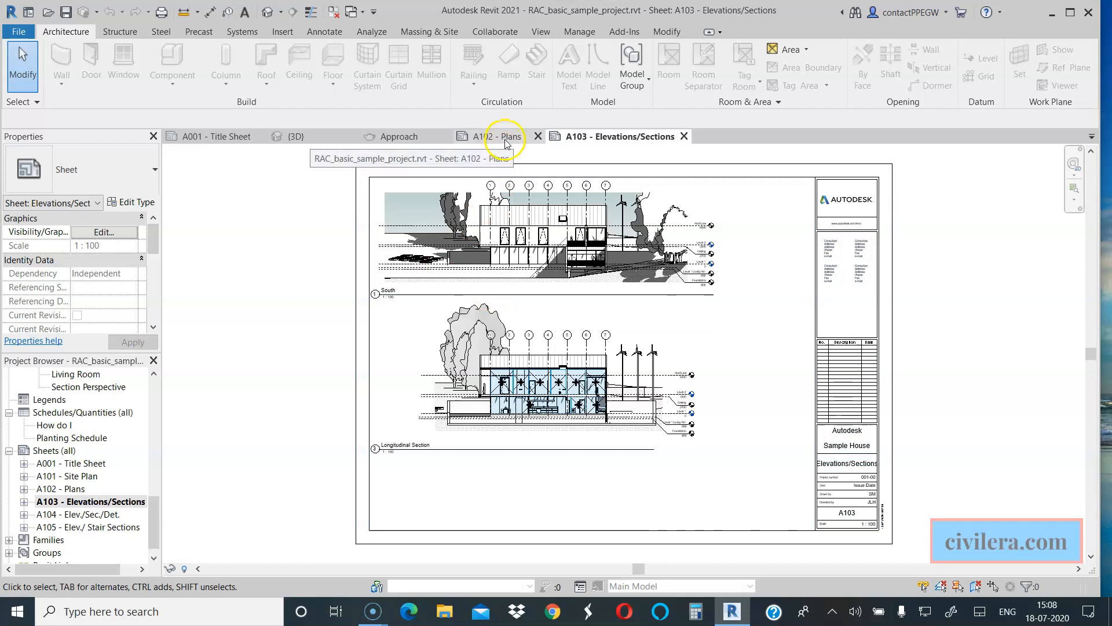
{"action": "left_click", "coordinate": [454, 269]}
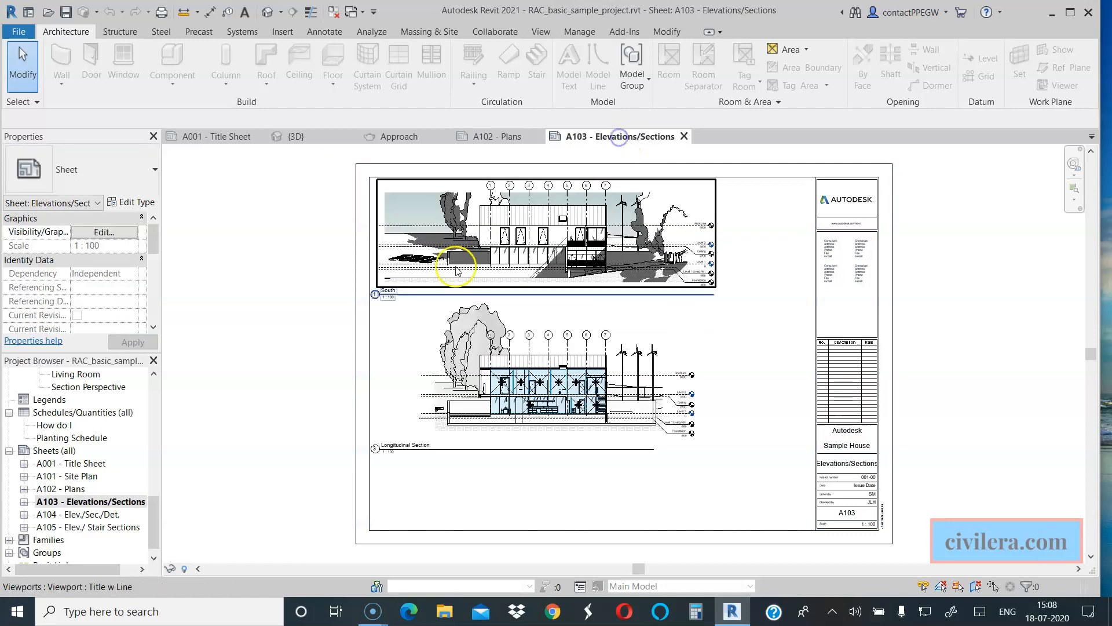
{"action": "left_click", "coordinate": [487, 136]}
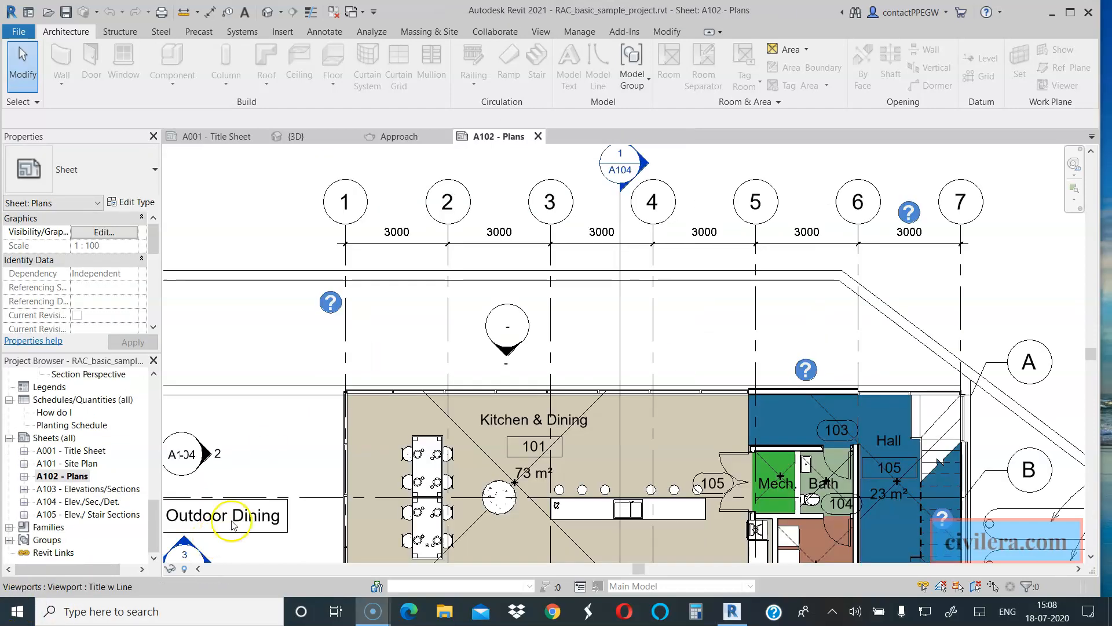
{"action": "mouse_move", "coordinate": [388, 257]}
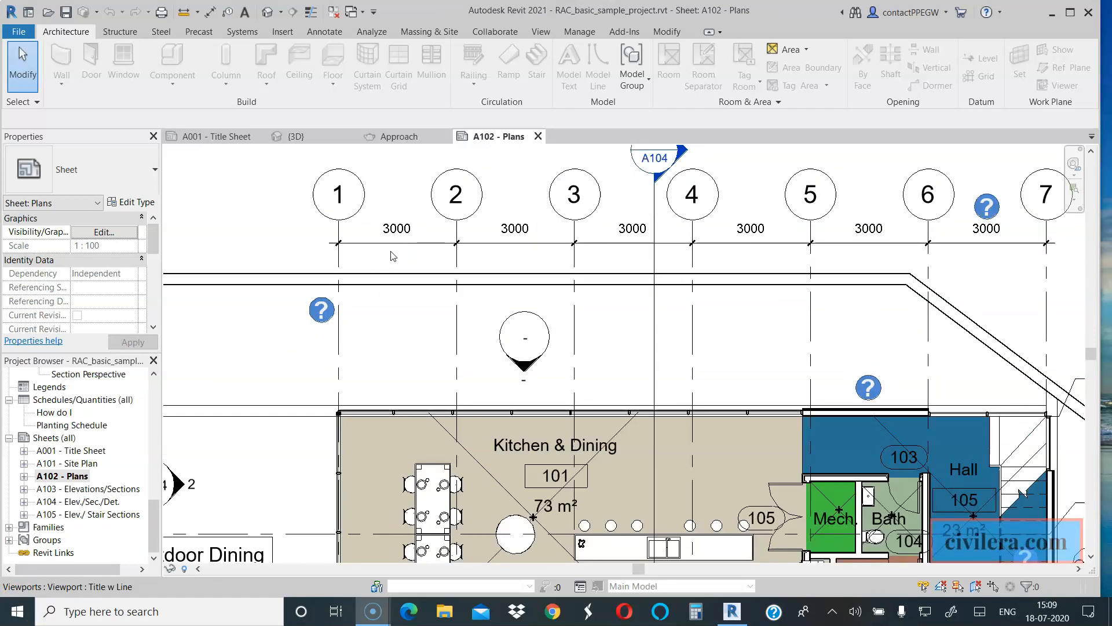
{"action": "mouse_move", "coordinate": [518, 257]}
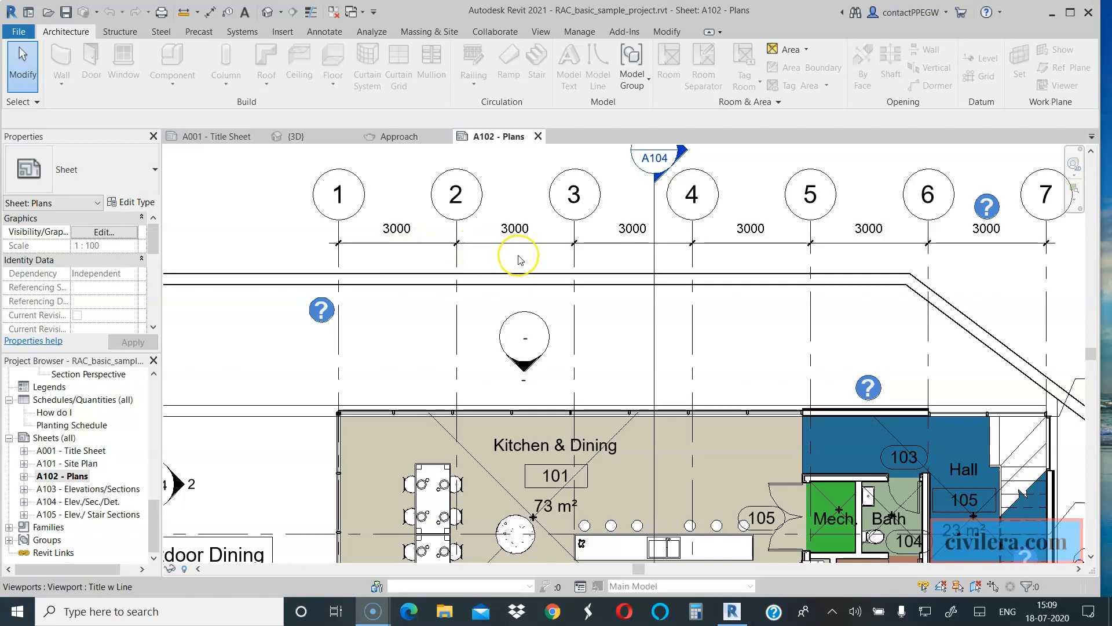
Step: Zoom into sheet A102 to see gridlines 1–5 and their 3000 spacing
{"action": "scroll", "scroll_direction": "up", "scroll_amount": 3}
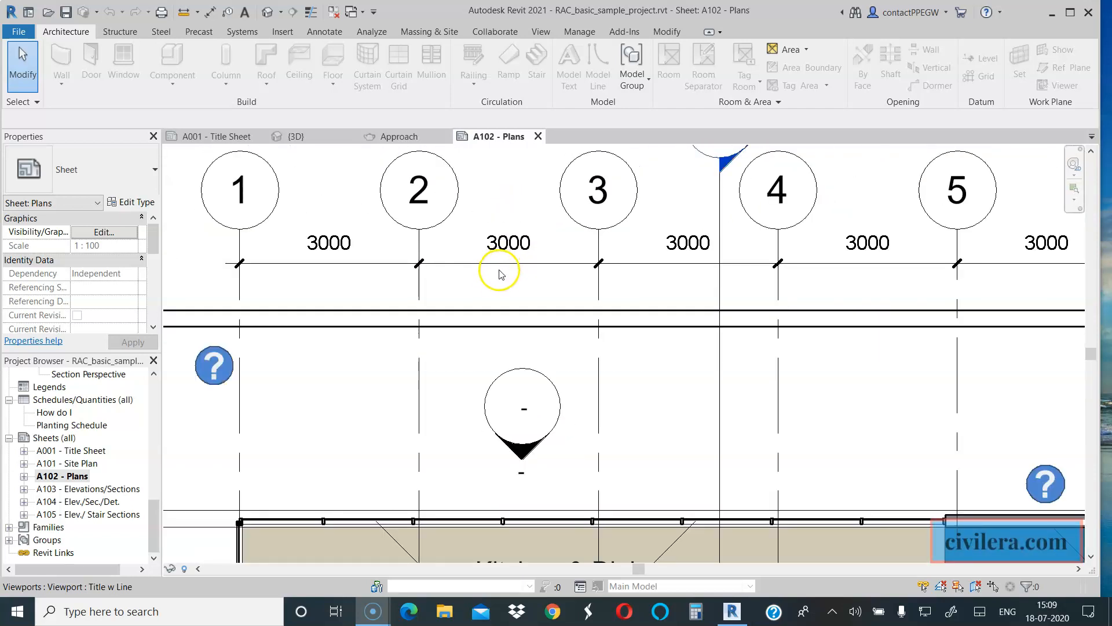
{"action": "mouse_move", "coordinate": [498, 278]}
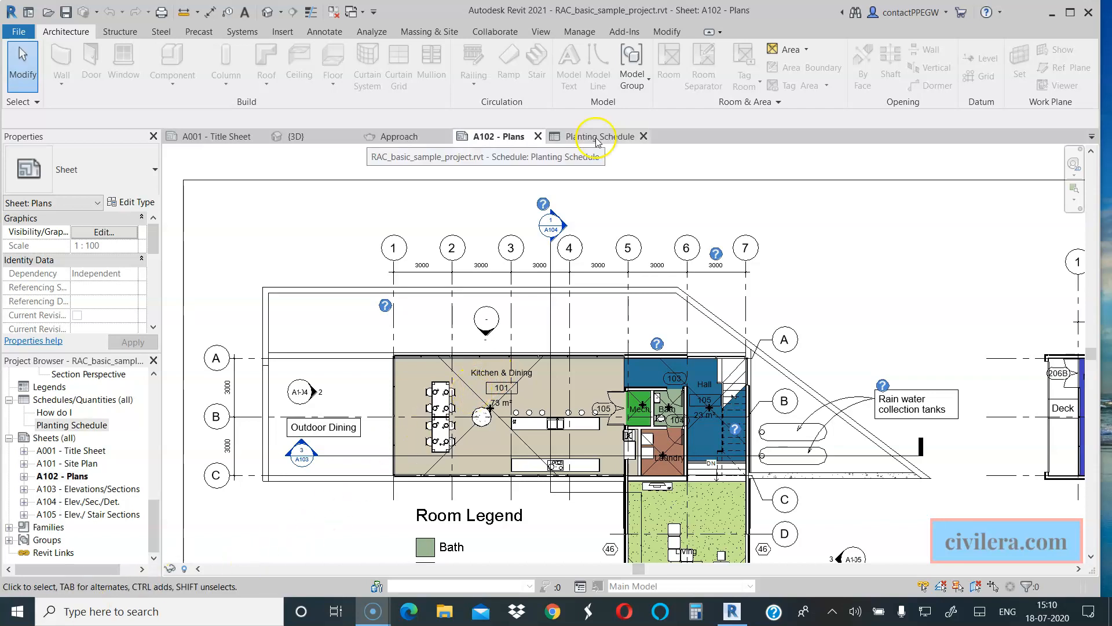
Step: Close the Planting Schedule view, leaving the Approach rendering active
{"action": "left_click", "coordinate": [598, 136]}
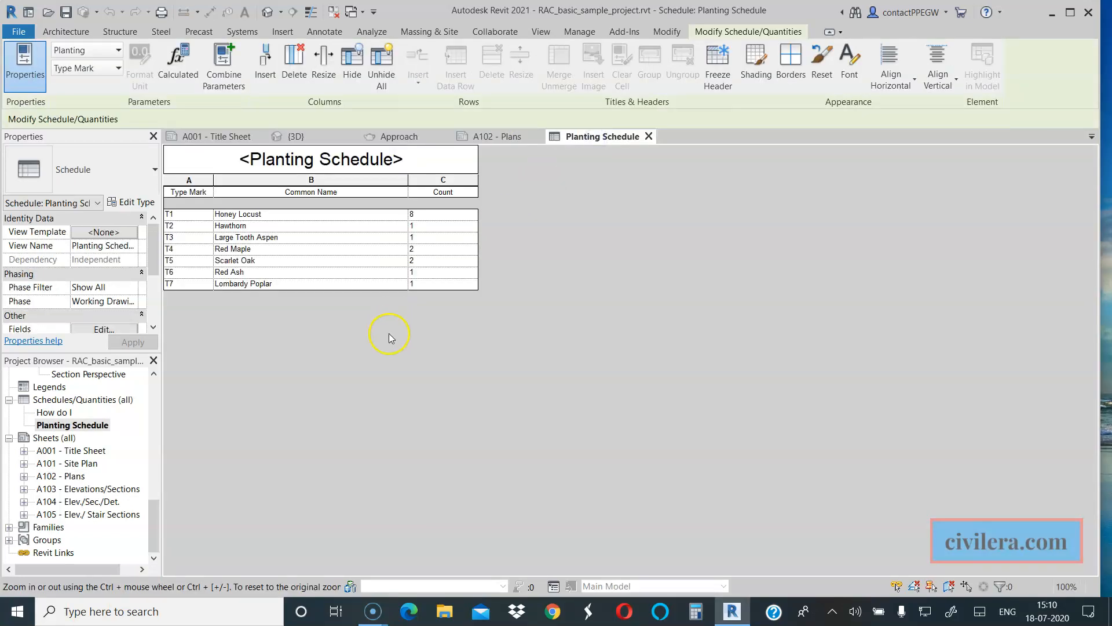
{"action": "mouse_move", "coordinate": [389, 337]}
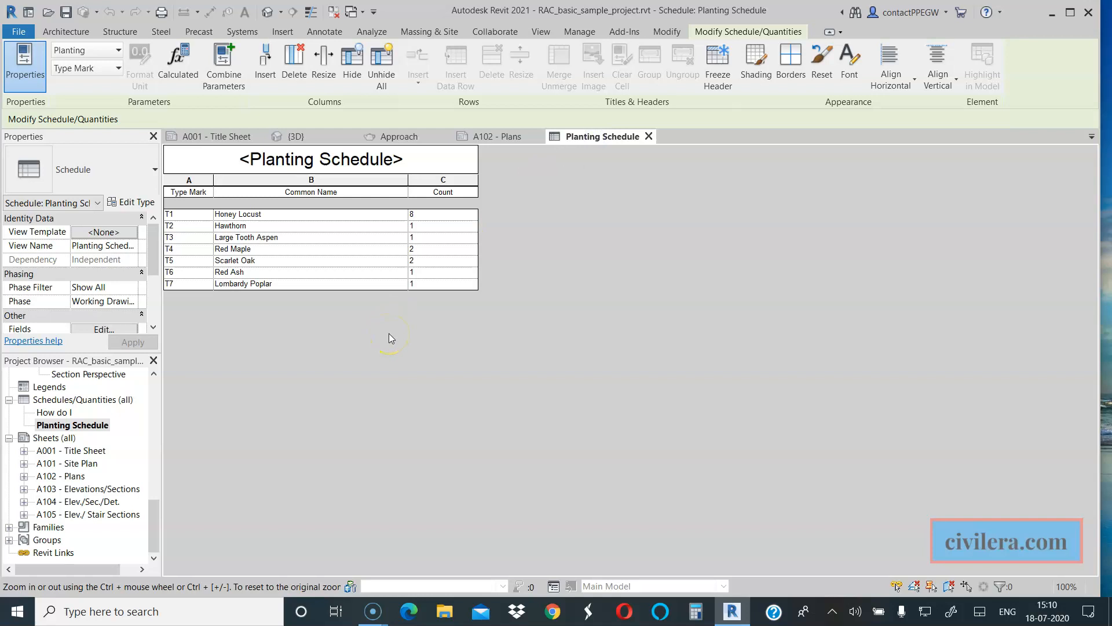
{"action": "left_click", "coordinate": [400, 136]}
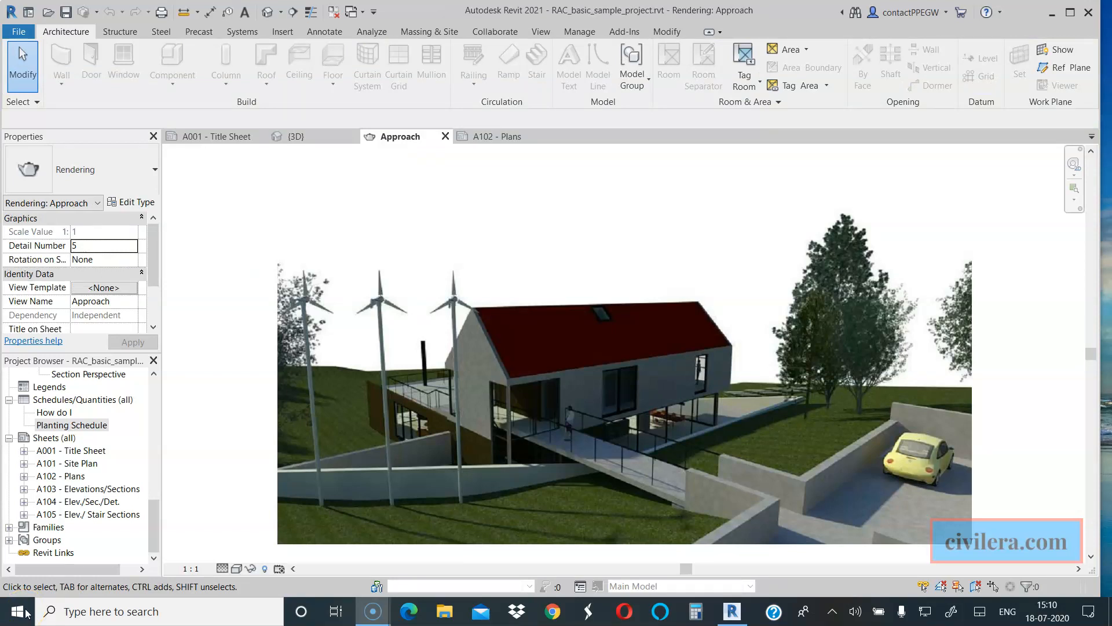
Step: Switch between sheet A102 Plans and Approach, then show the default {3D} view
{"action": "left_click", "coordinate": [495, 136]}
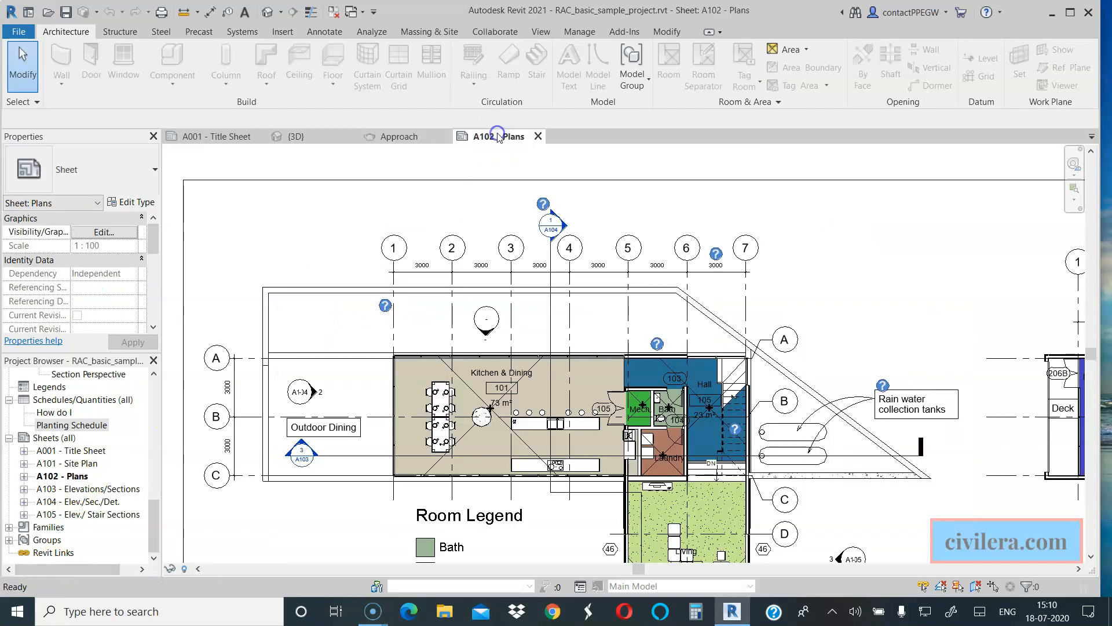
{"action": "left_click", "coordinate": [399, 136]}
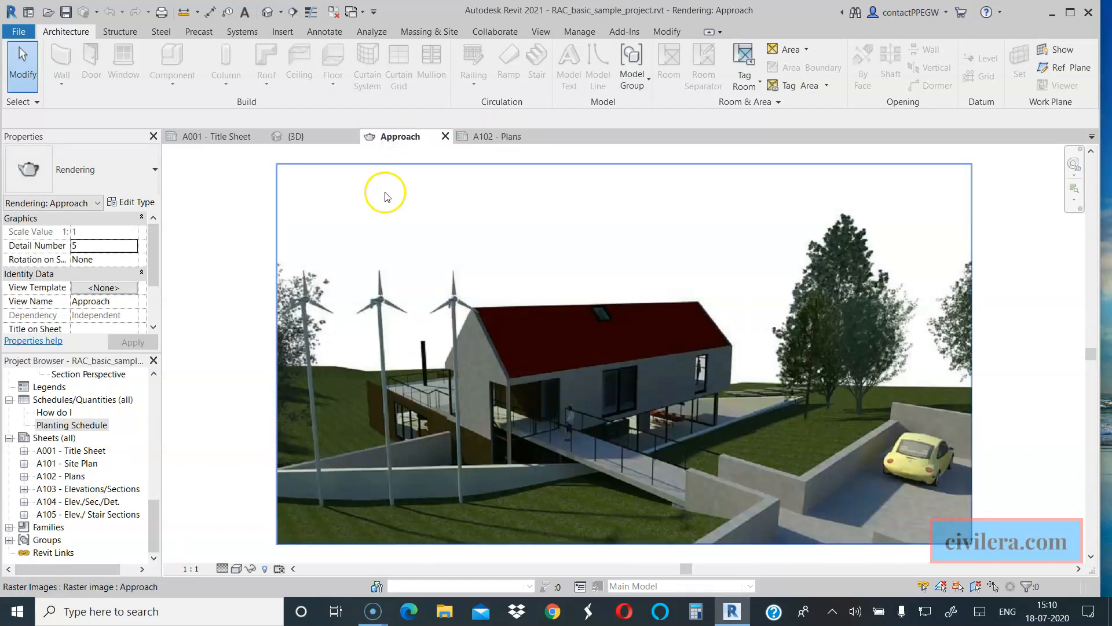
{"action": "mouse_move", "coordinate": [387, 196]}
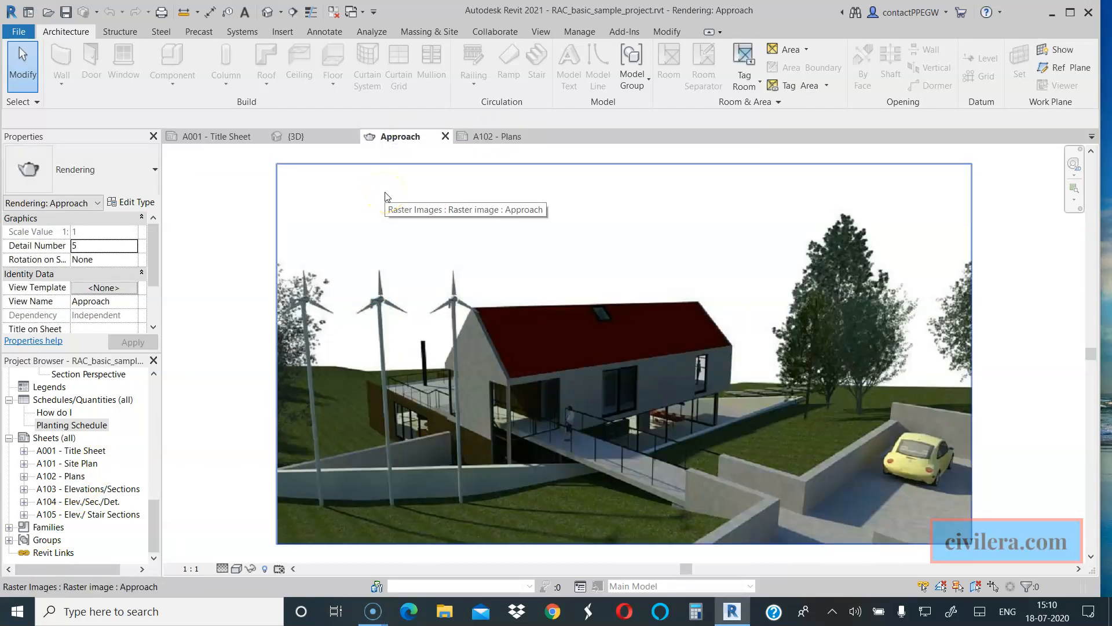
{"action": "left_click", "coordinate": [495, 136]}
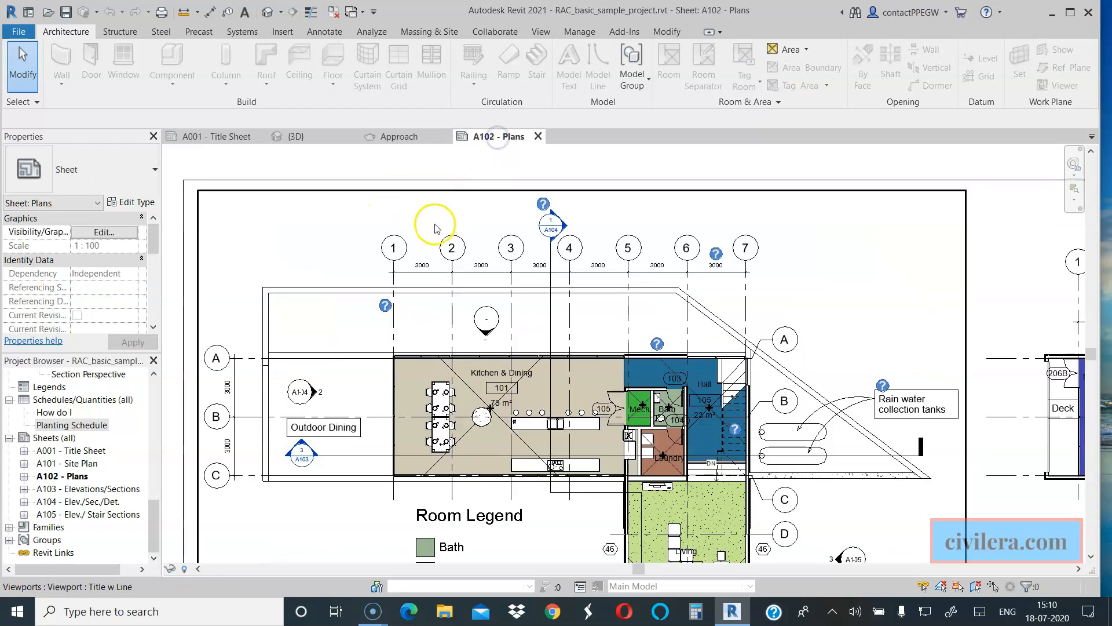
{"action": "mouse_move", "coordinate": [434, 228]}
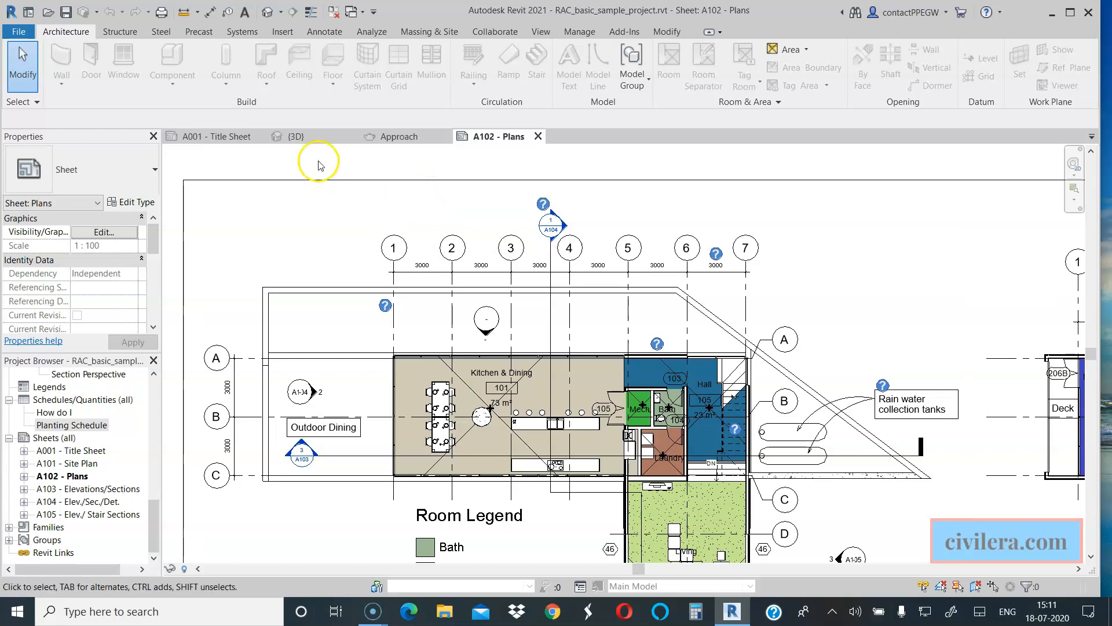
{"action": "left_click", "coordinate": [296, 136]}
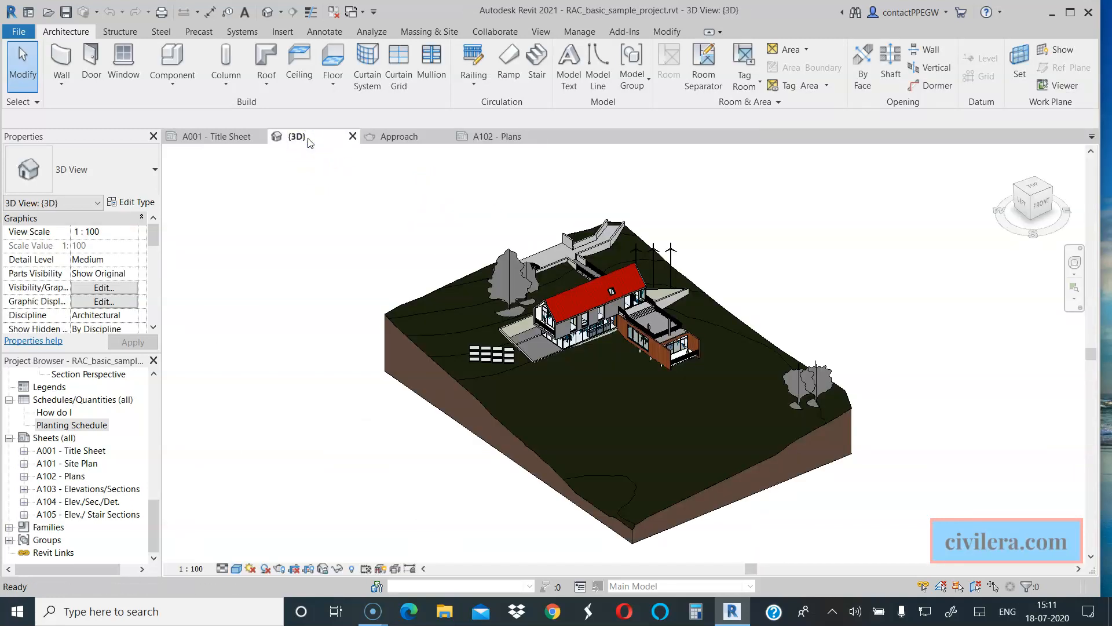
Step: Compare the From Yard and Living Room perspectives with Approach, ending on Approach
{"action": "left_click", "coordinate": [490, 136]}
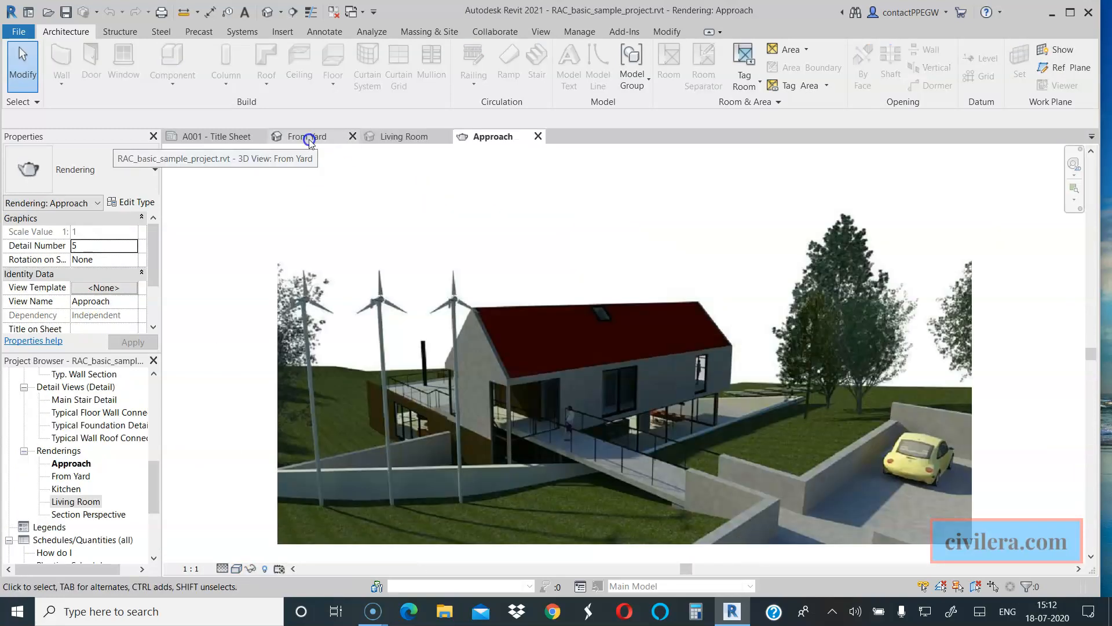
{"action": "left_click", "coordinate": [306, 137]}
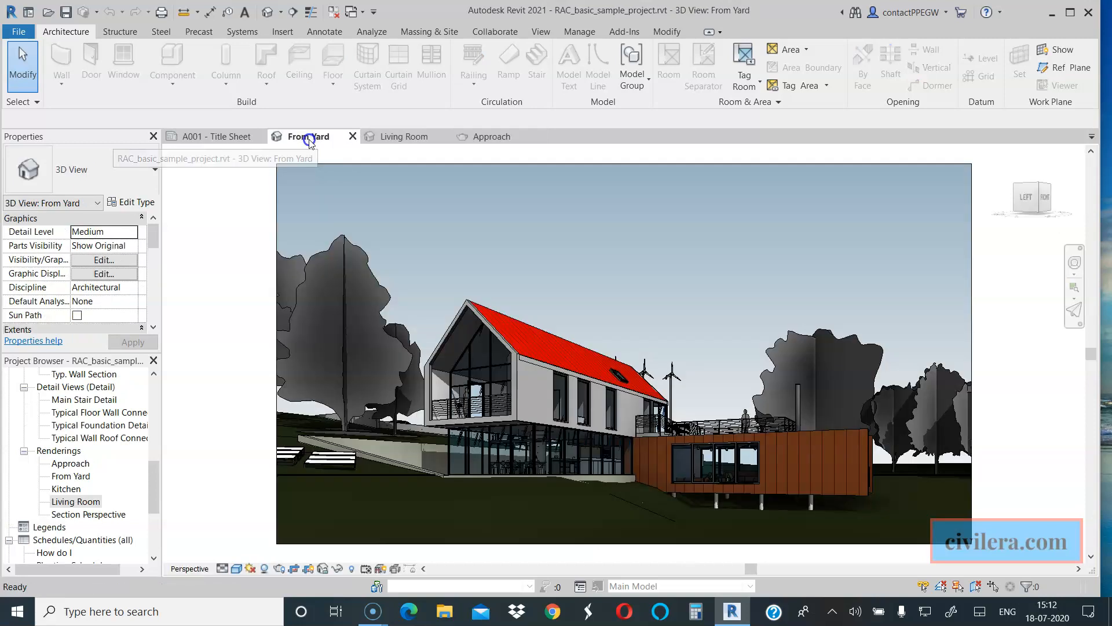
{"action": "left_click", "coordinate": [404, 136]}
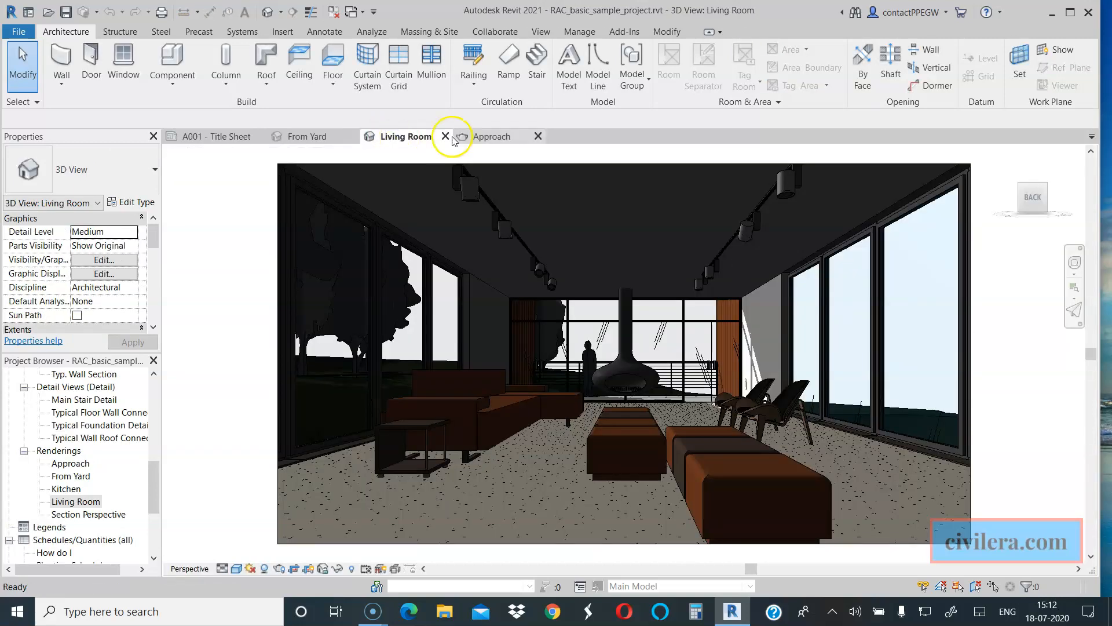
{"action": "left_click", "coordinate": [492, 137]}
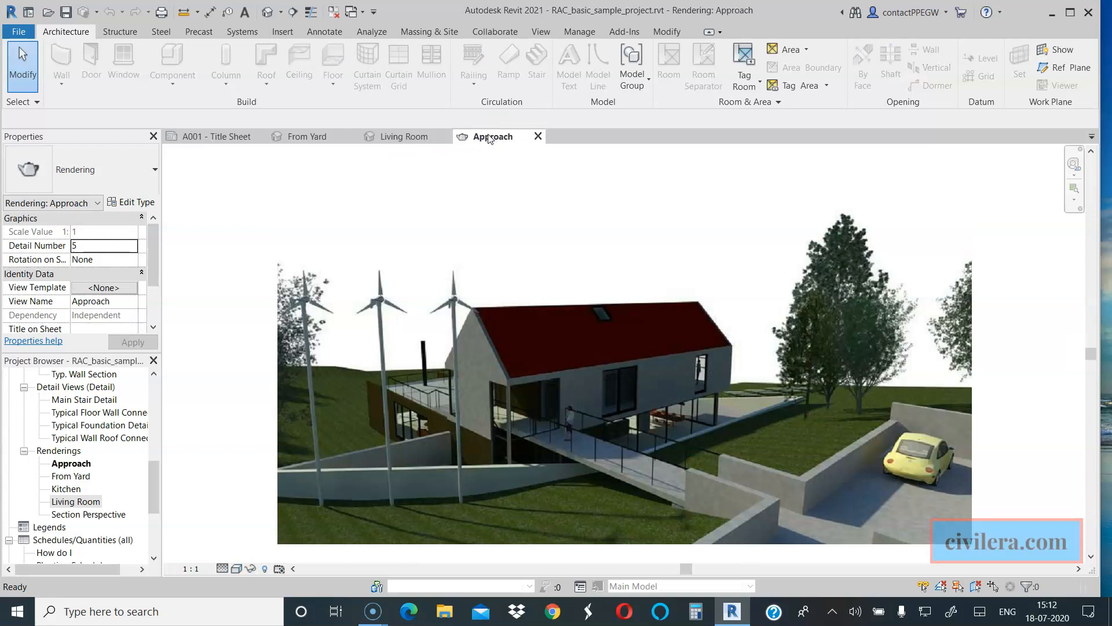
{"action": "left_click", "coordinate": [405, 136]}
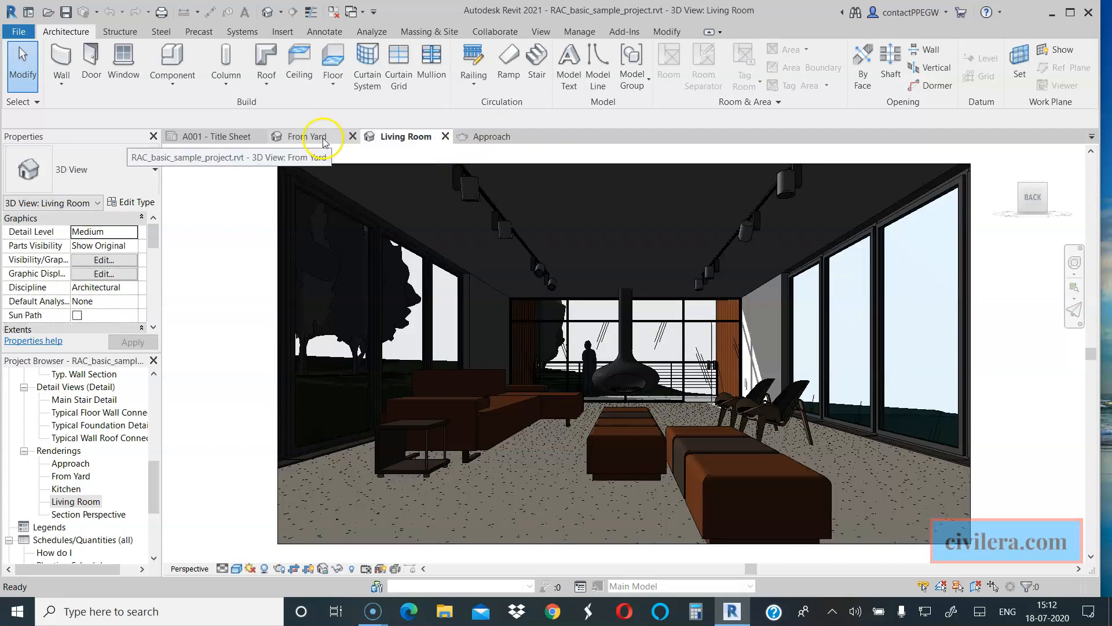
{"action": "left_click", "coordinate": [306, 136]}
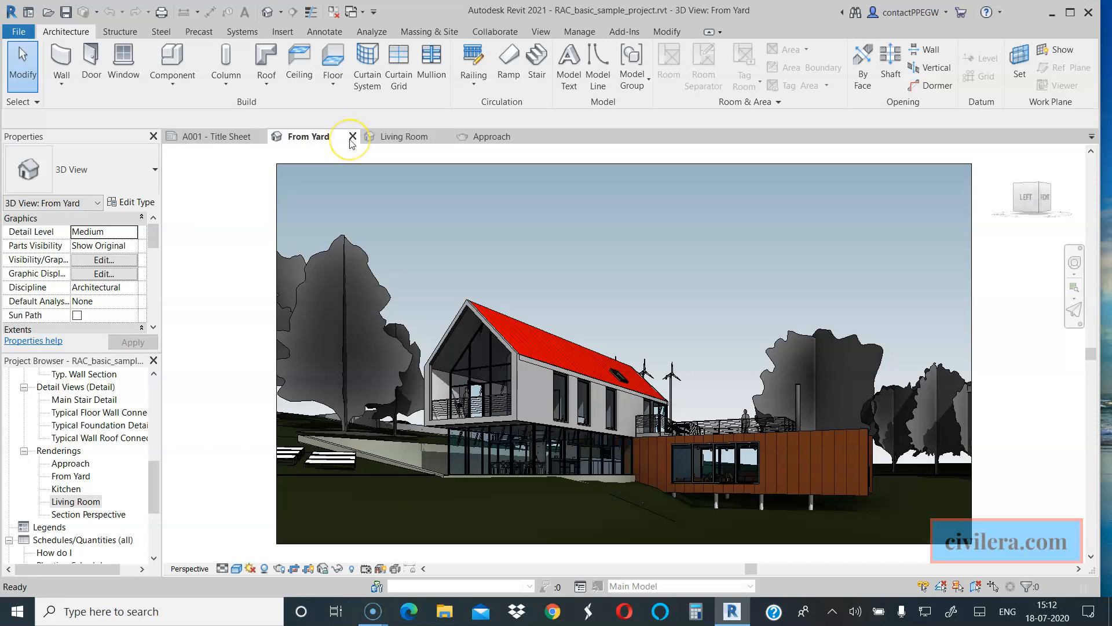
{"action": "mouse_move", "coordinate": [351, 144]}
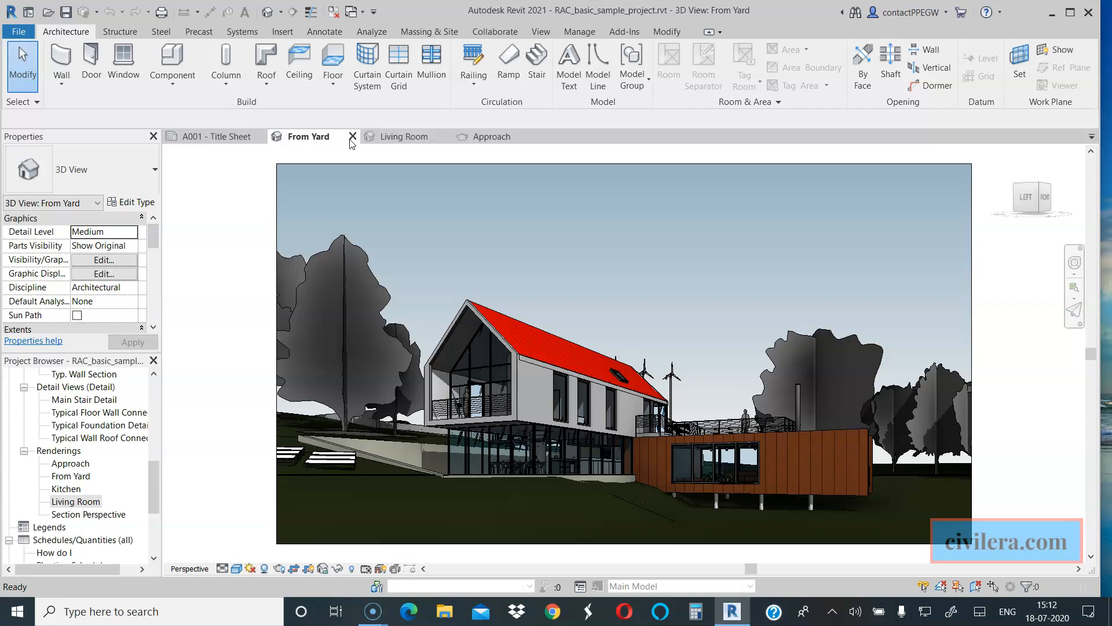
{"action": "left_click", "coordinate": [407, 136]}
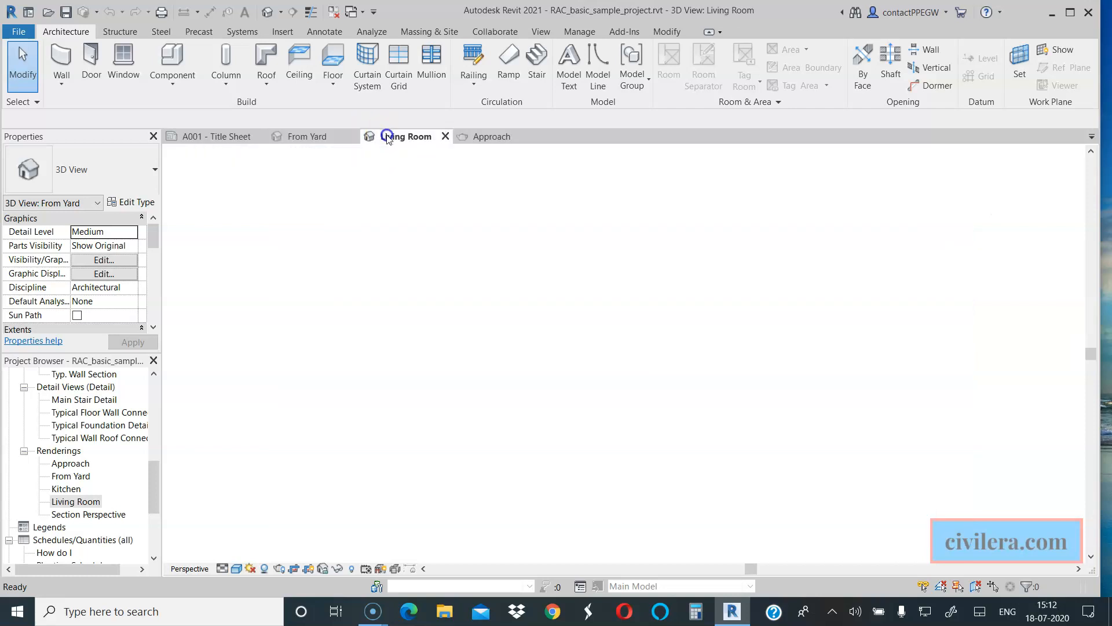
{"action": "left_click", "coordinate": [406, 136]}
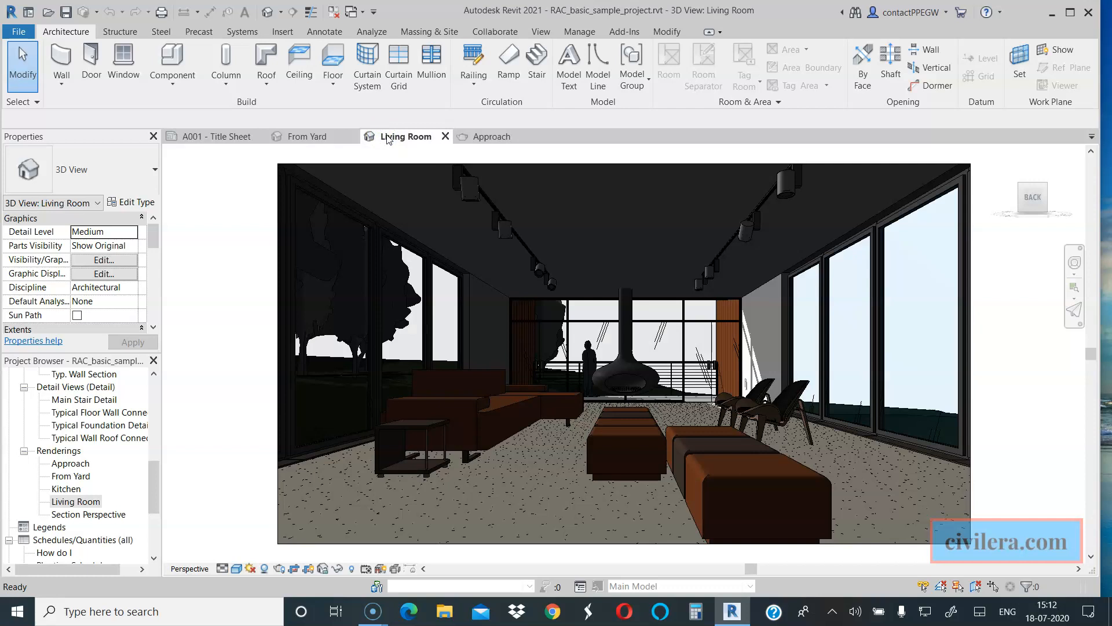
{"action": "left_click", "coordinate": [491, 137]}
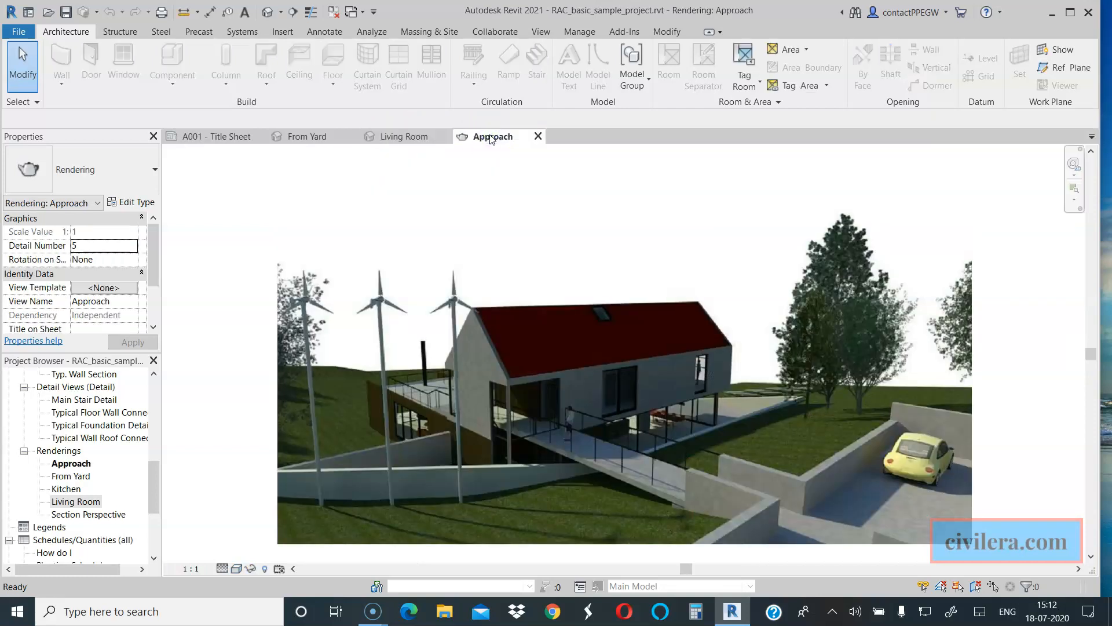
{"action": "mouse_move", "coordinate": [404, 139]}
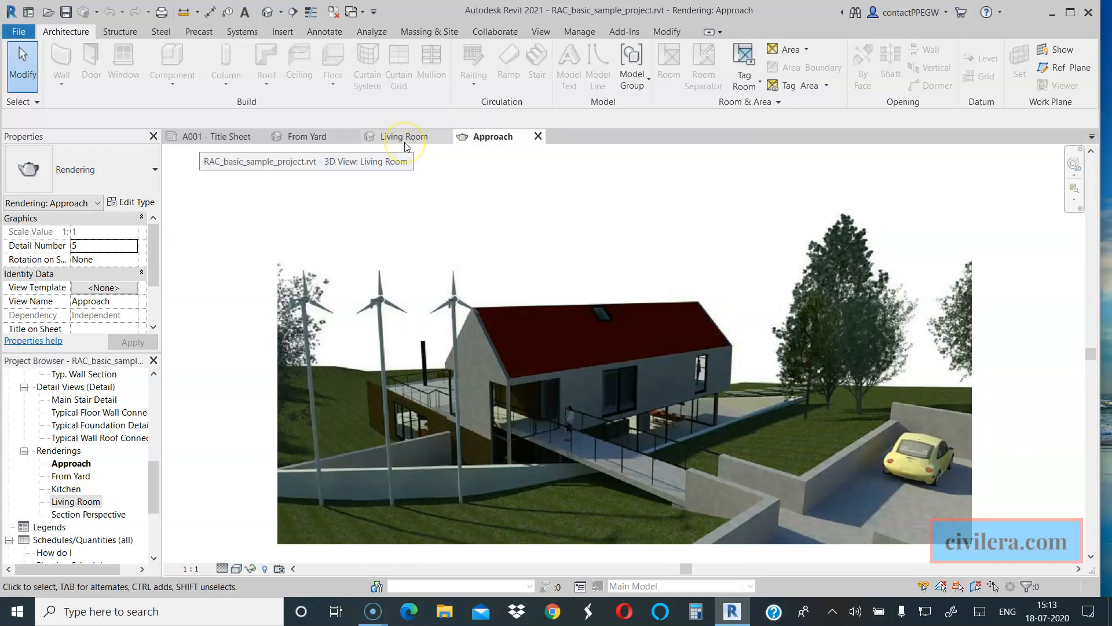
{"action": "mouse_move", "coordinate": [405, 146]}
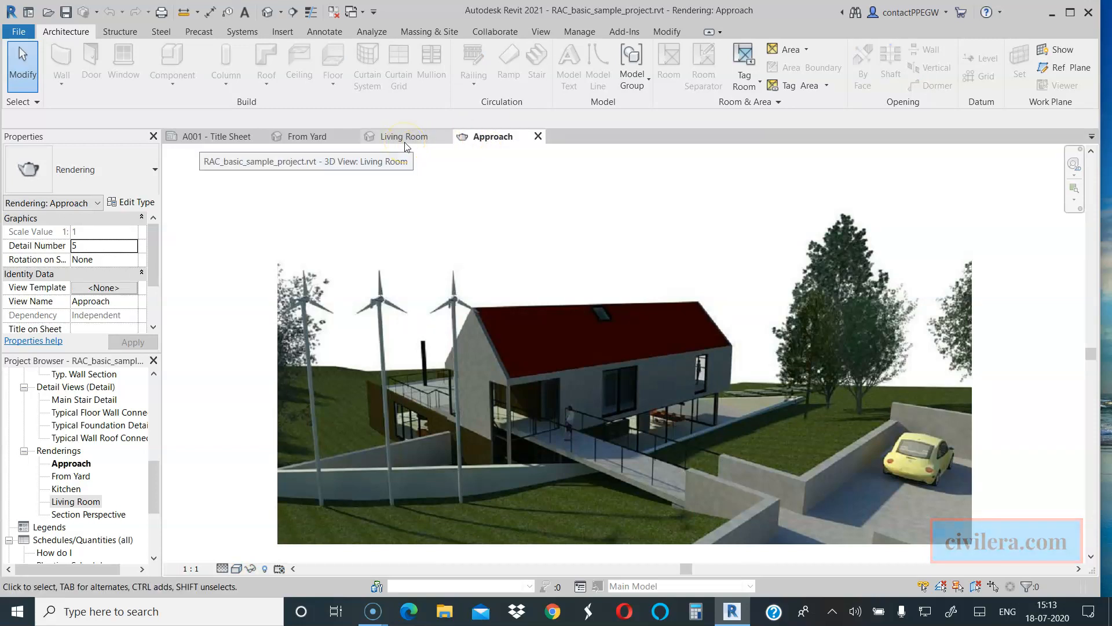